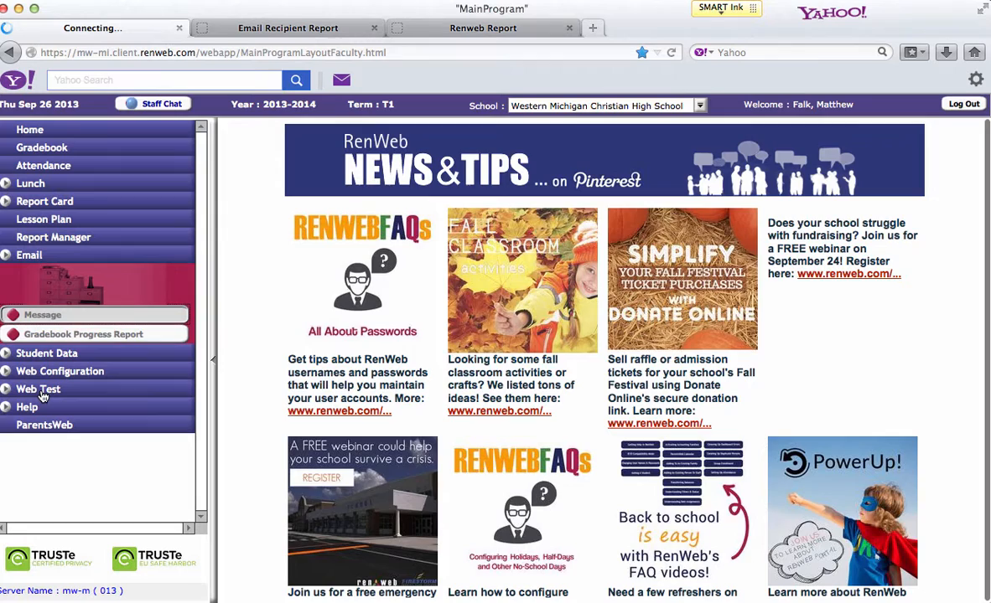
- Start an email message, filter by School Staff, and add two staff members as recipients
click(42, 314)
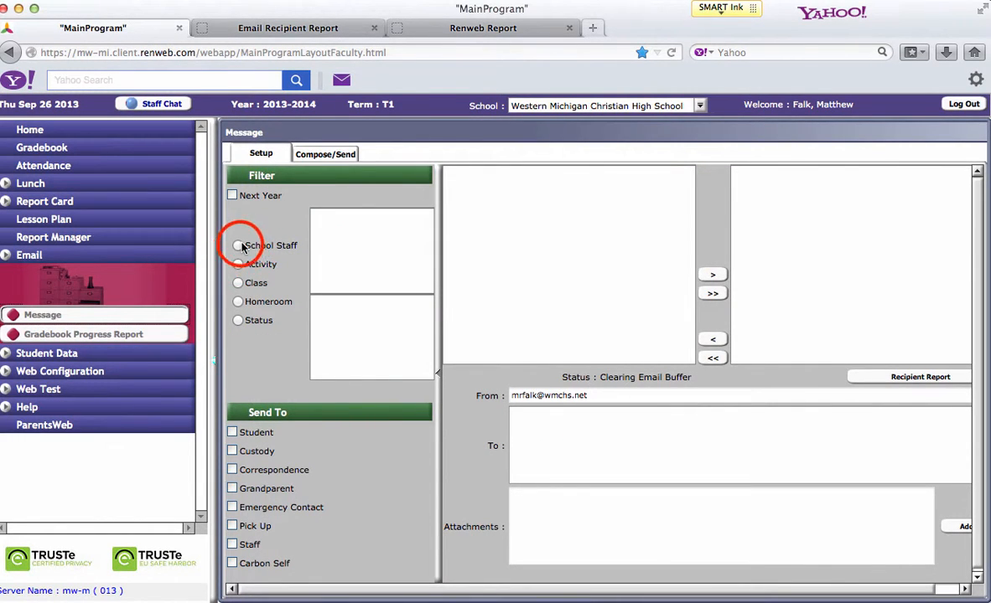
click(238, 244)
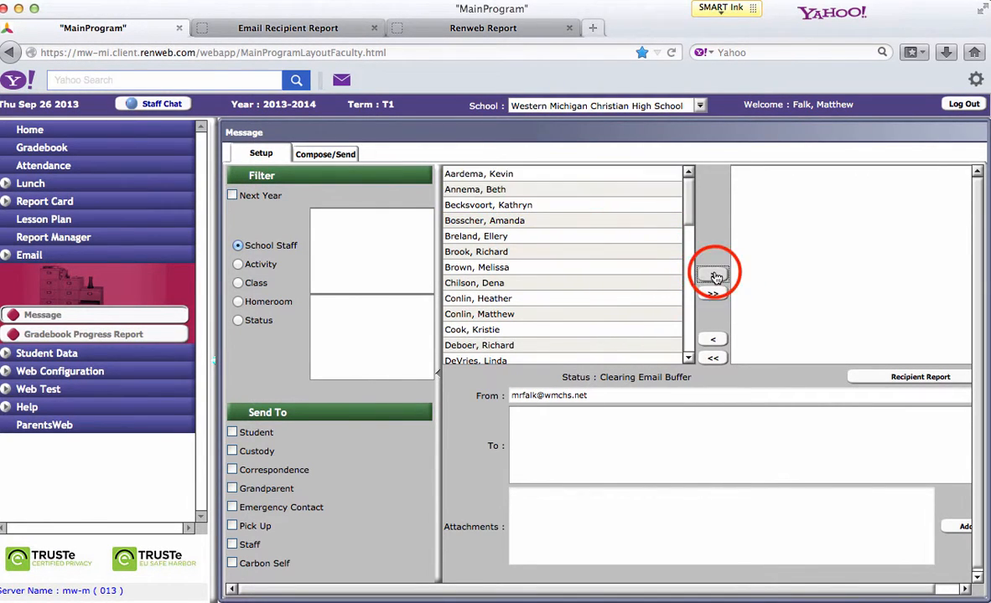
click(712, 293)
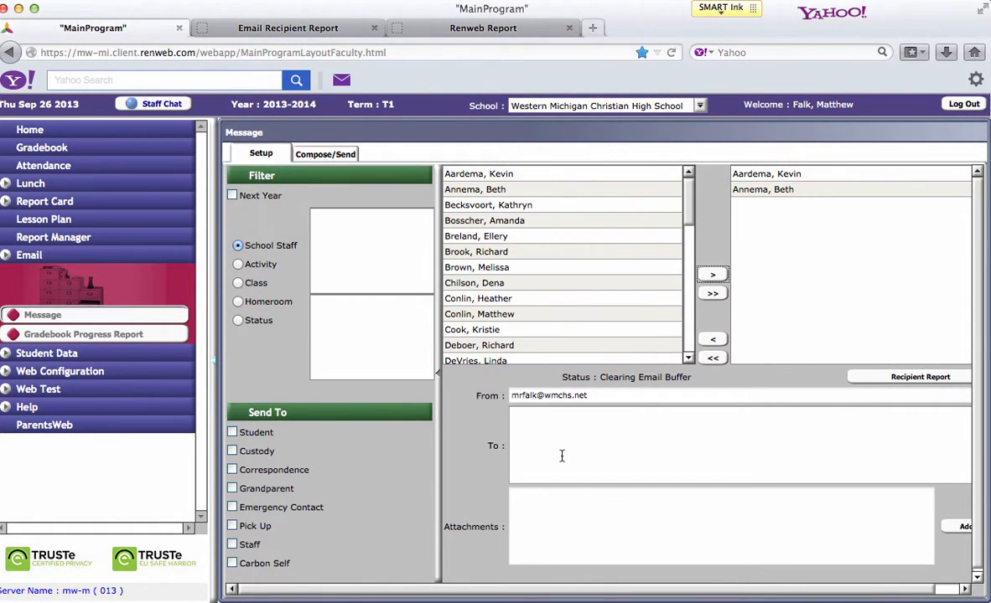
mouse_move(444, 478)
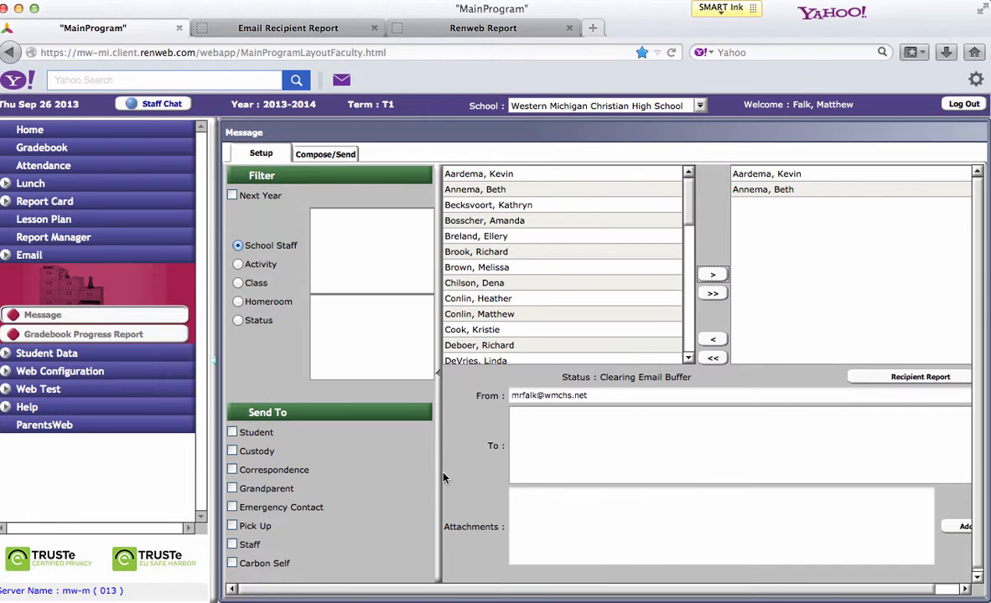
- Check Staff under Send To and move all staff members into the recipient list
click(232, 544)
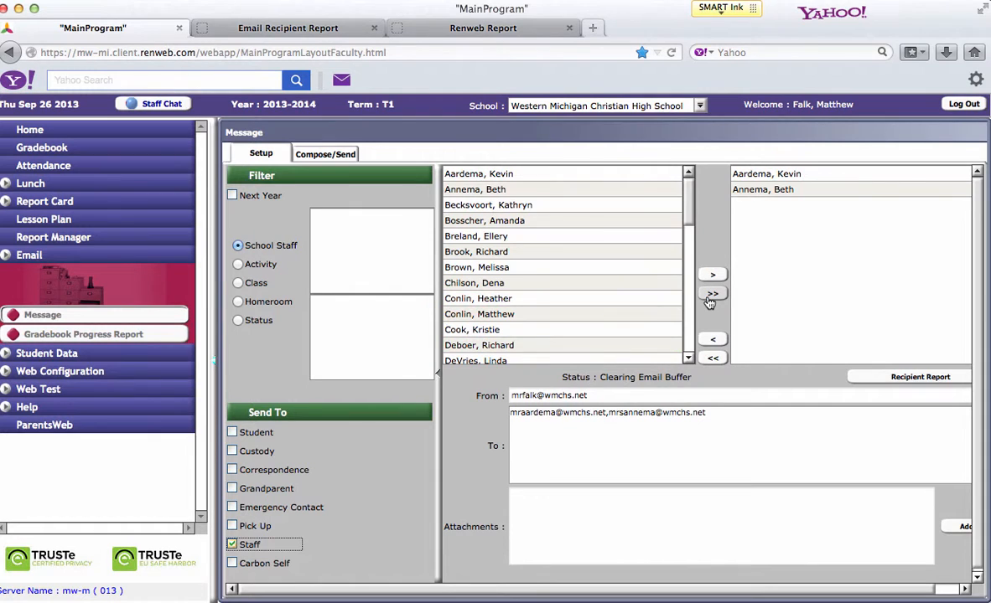
click(713, 294)
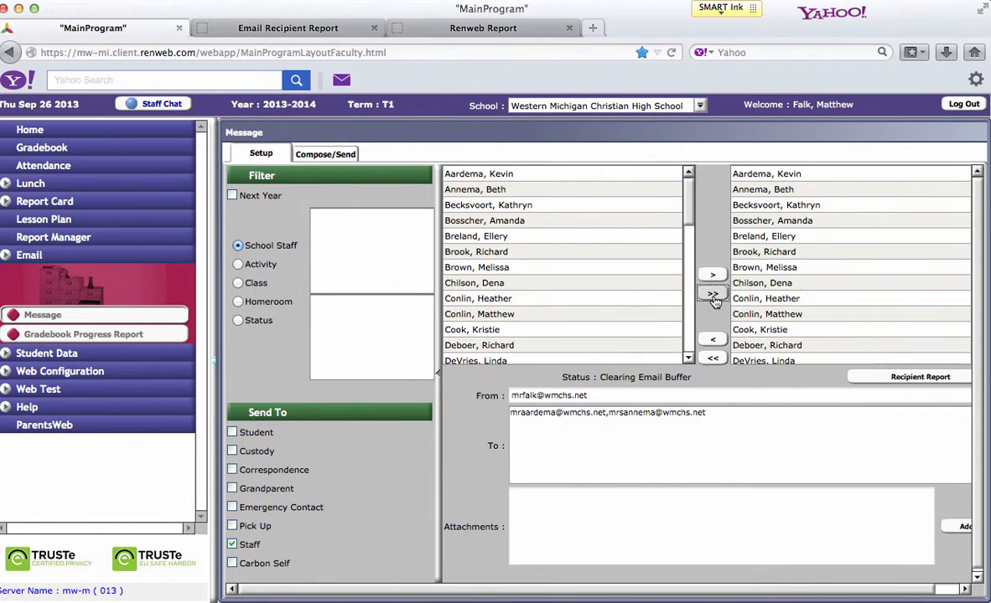
click(711, 292)
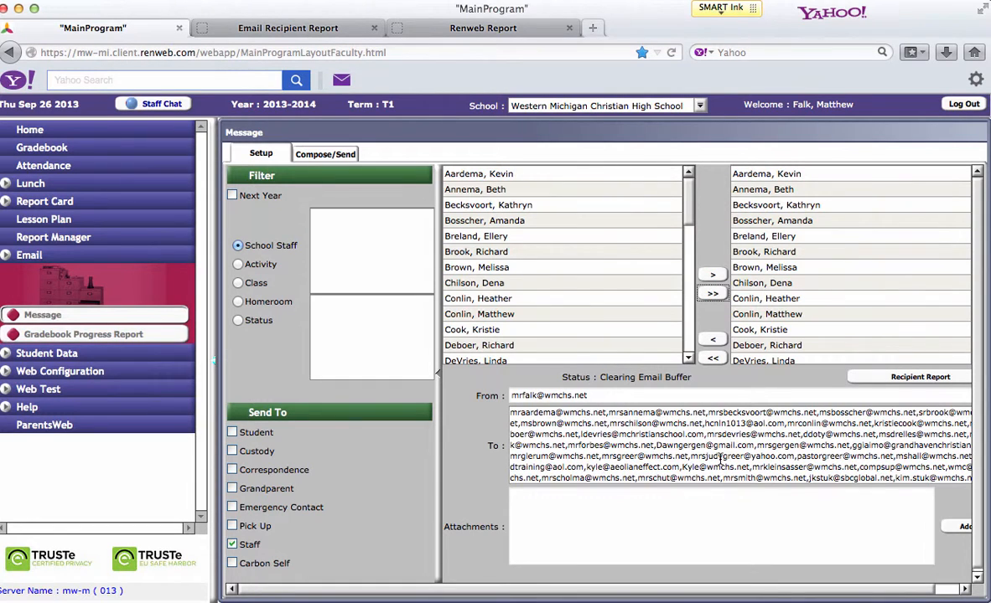
mouse_move(901, 531)
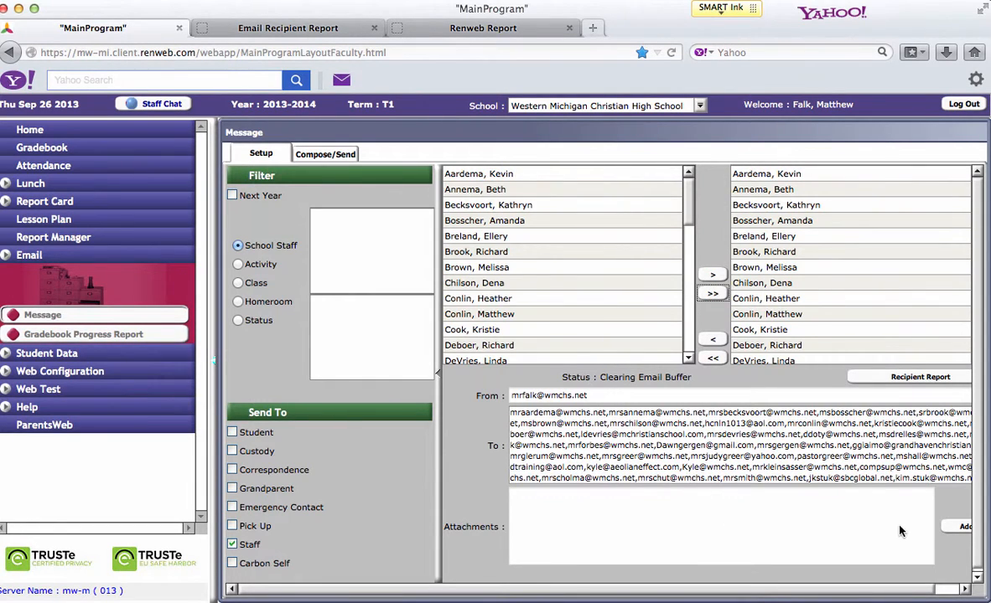
click(961, 529)
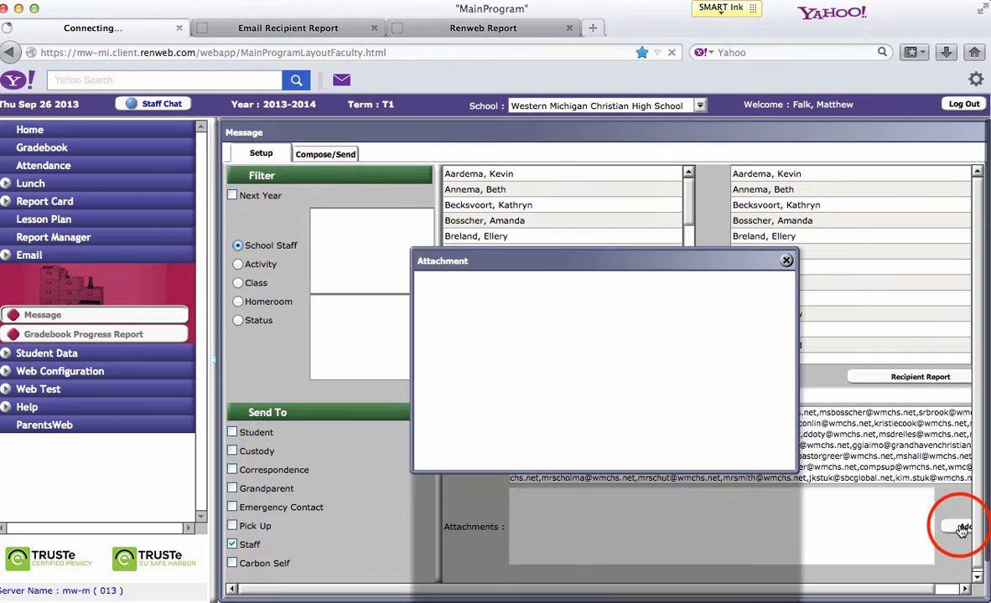
click(961, 527)
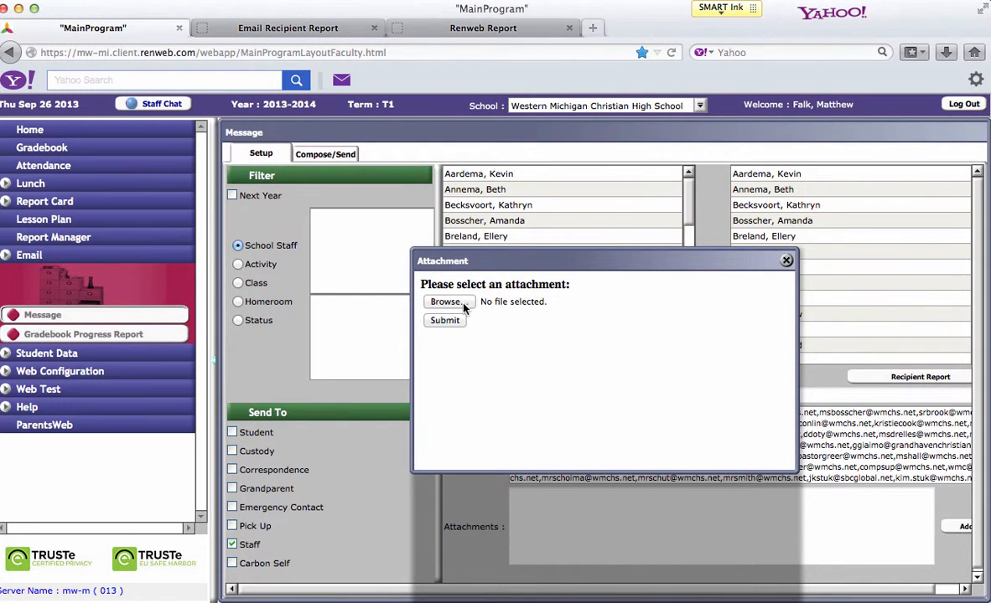
click(446, 302)
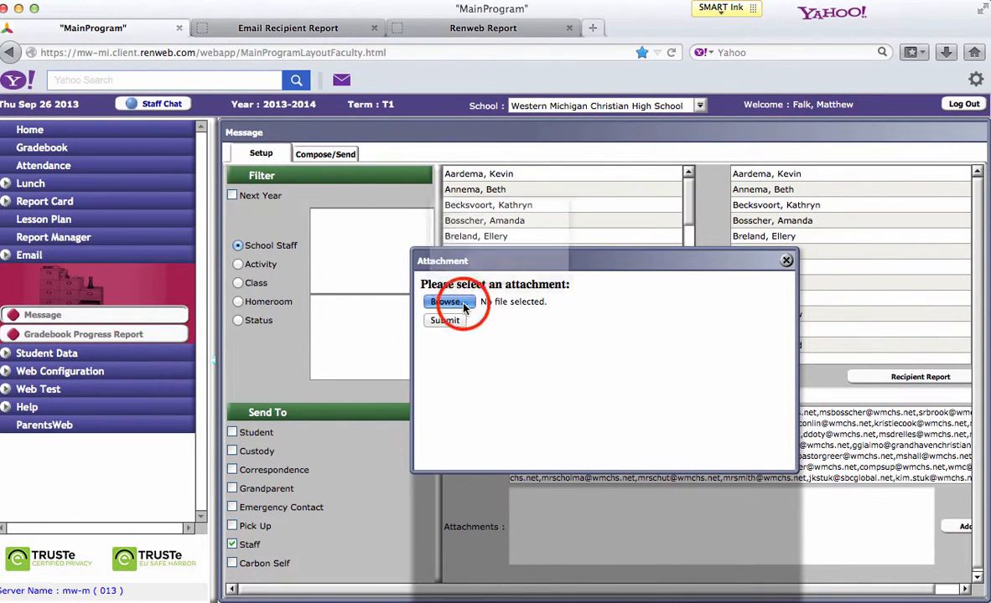
click(448, 301)
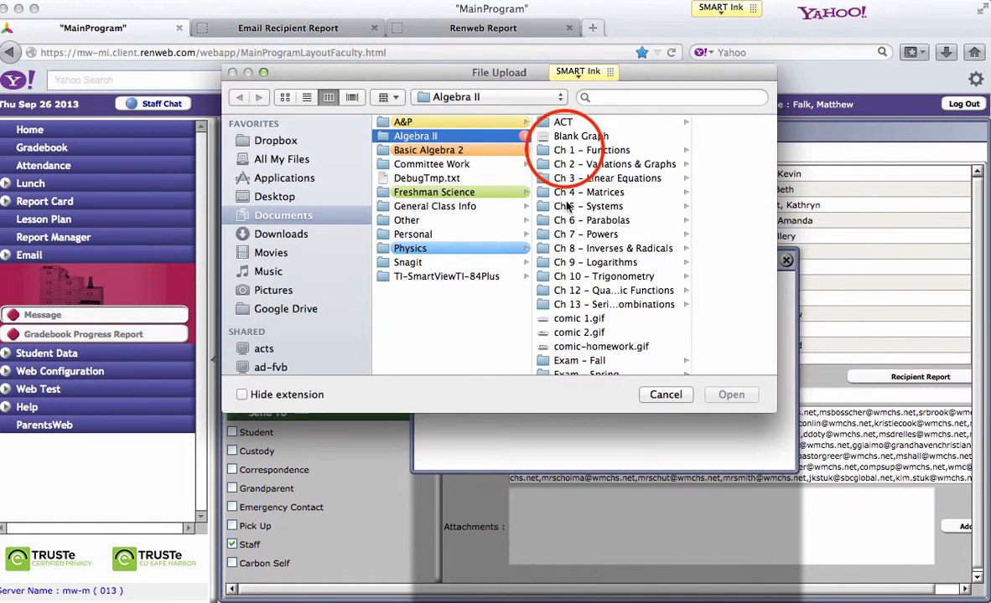
click(591, 149)
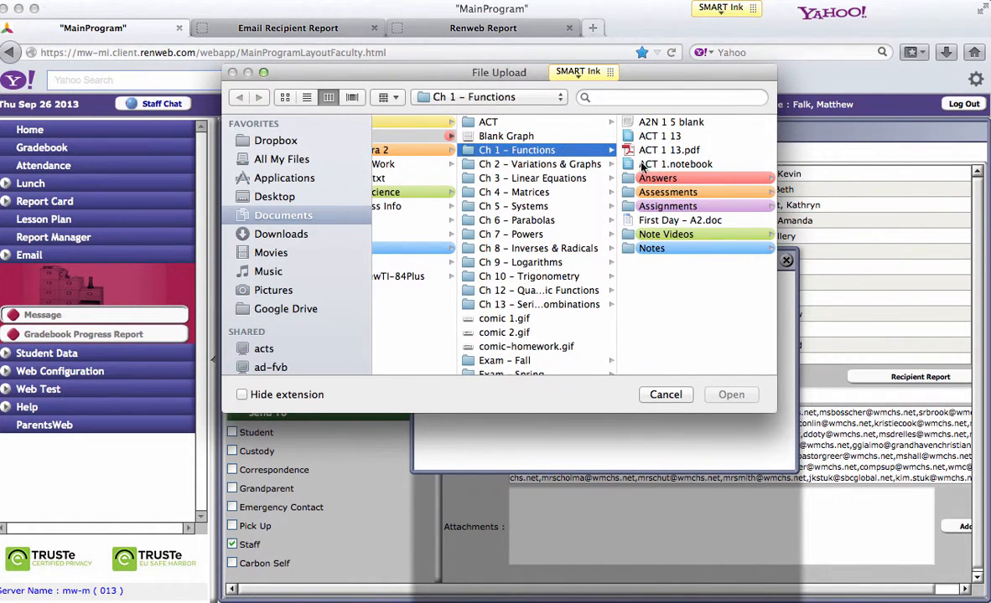
click(657, 178)
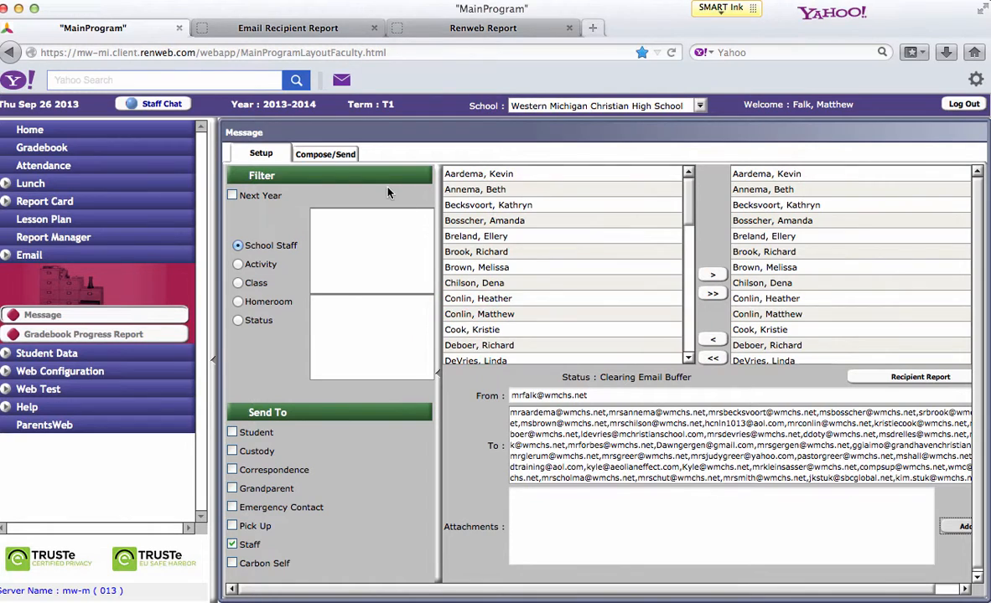
- Enter the subject 'Field Trip Friday the 26th' on the compose screen and send
click(325, 154)
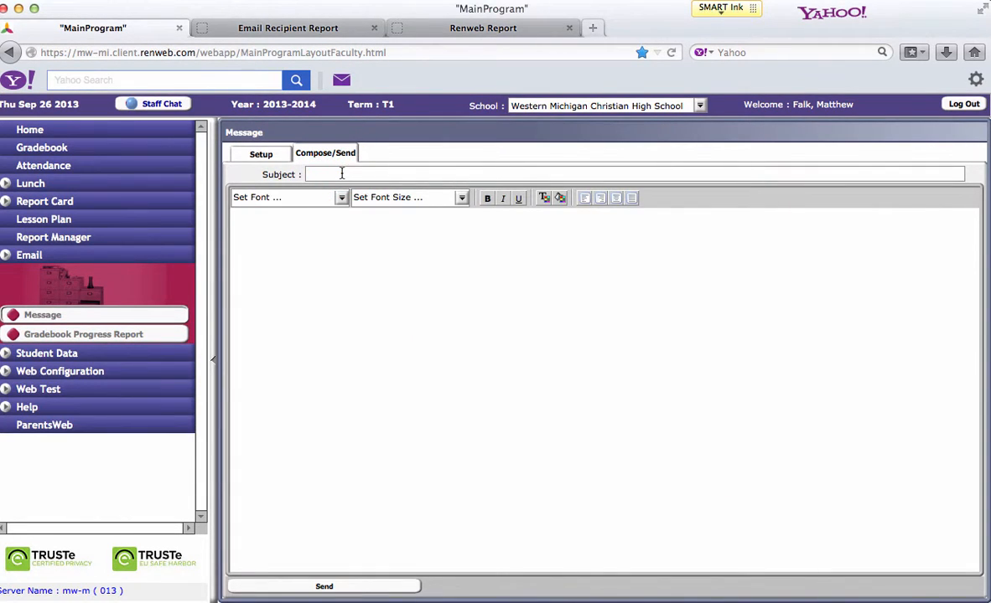
text(Field T)
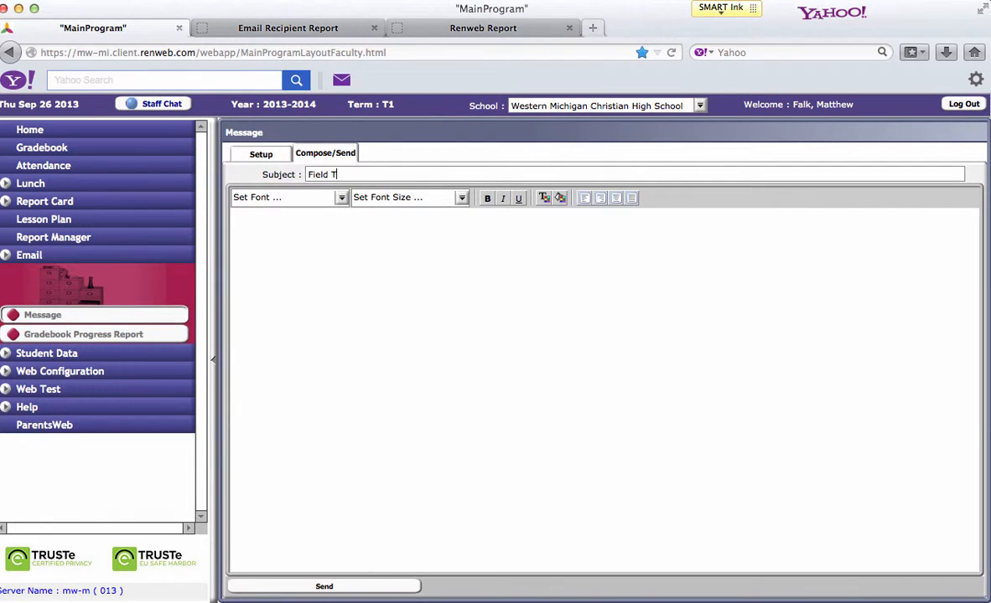
text(rip Friday the 2)
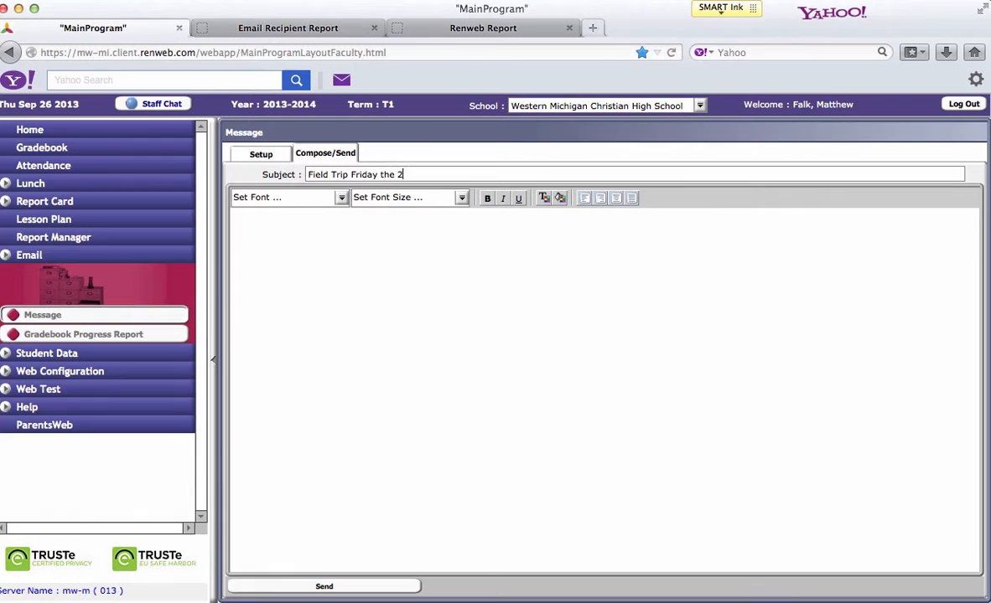
text(6th)
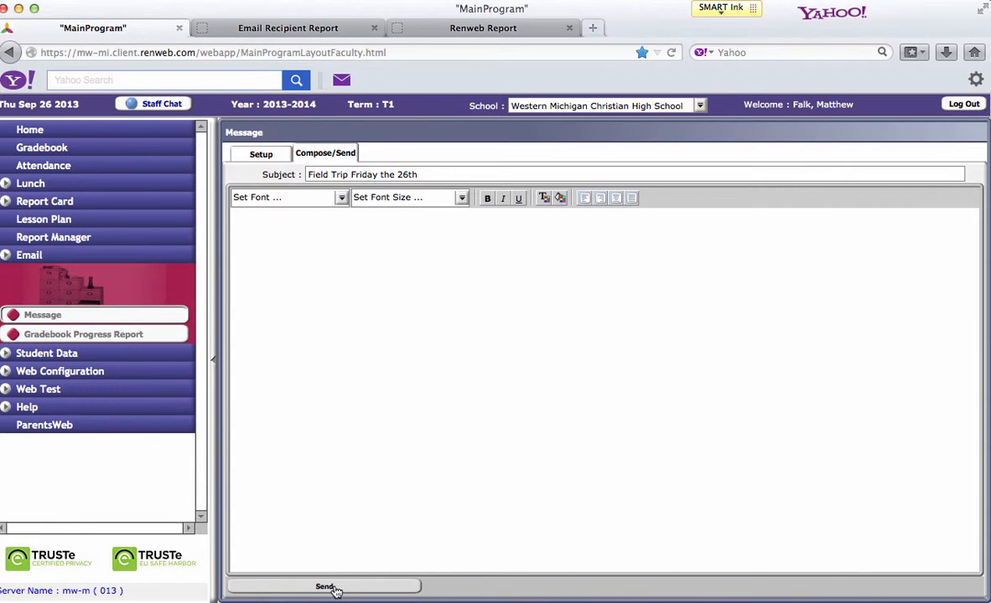
click(261, 153)
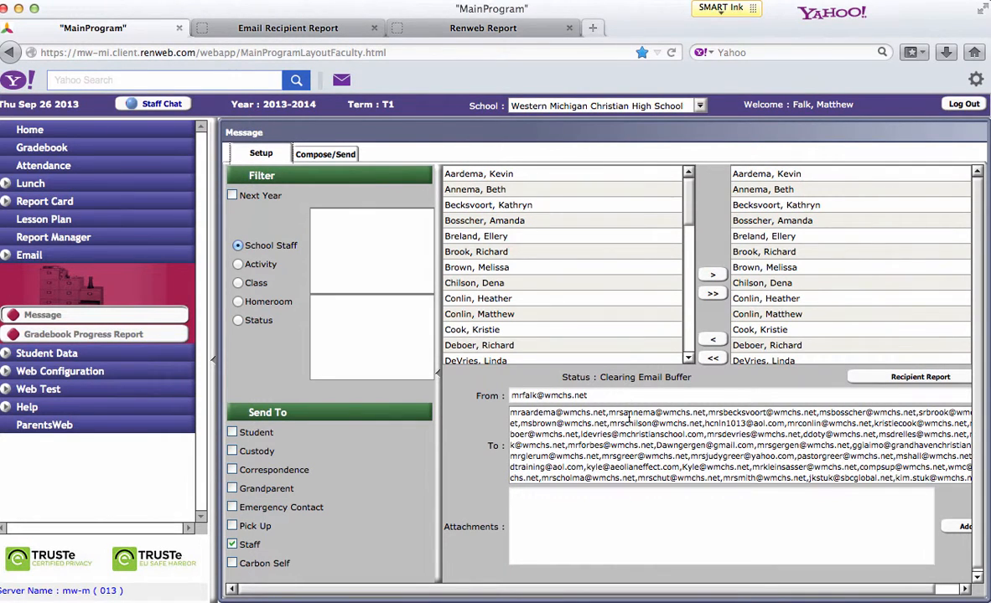
- Remove all staff recipients, then add every student from class M ALG2 A - 1
click(766, 345)
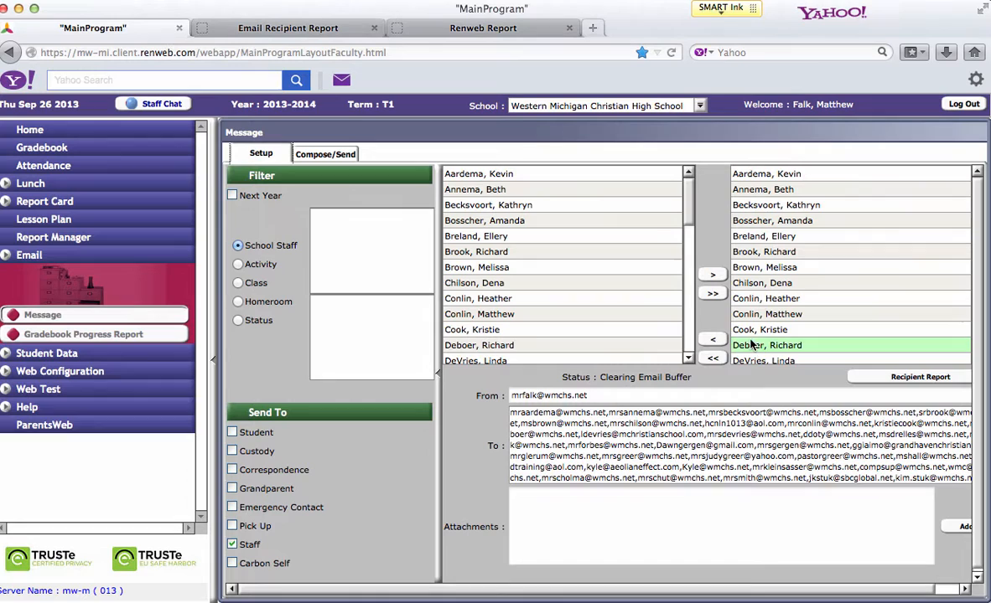
click(712, 358)
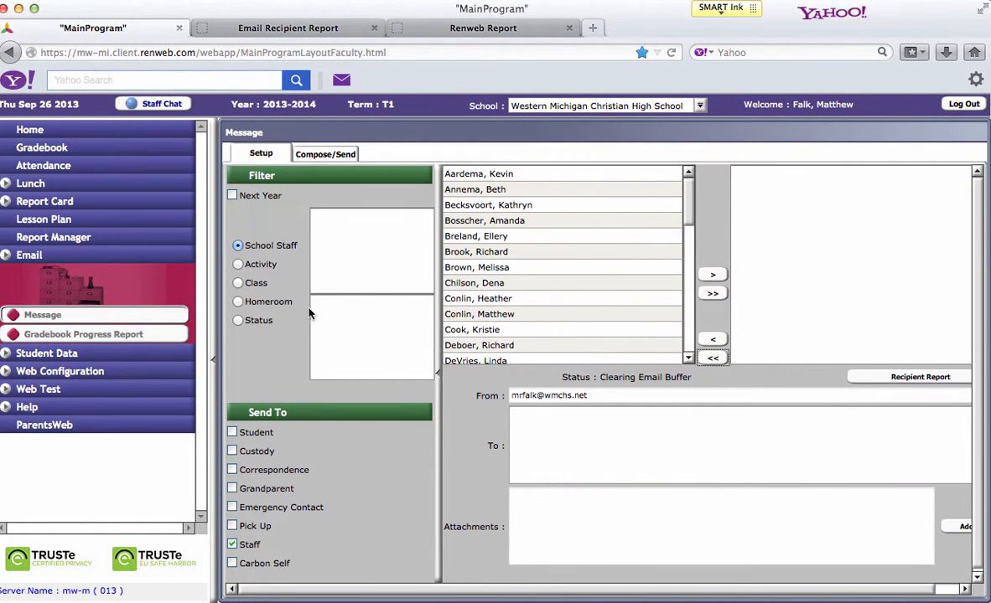
click(238, 283)
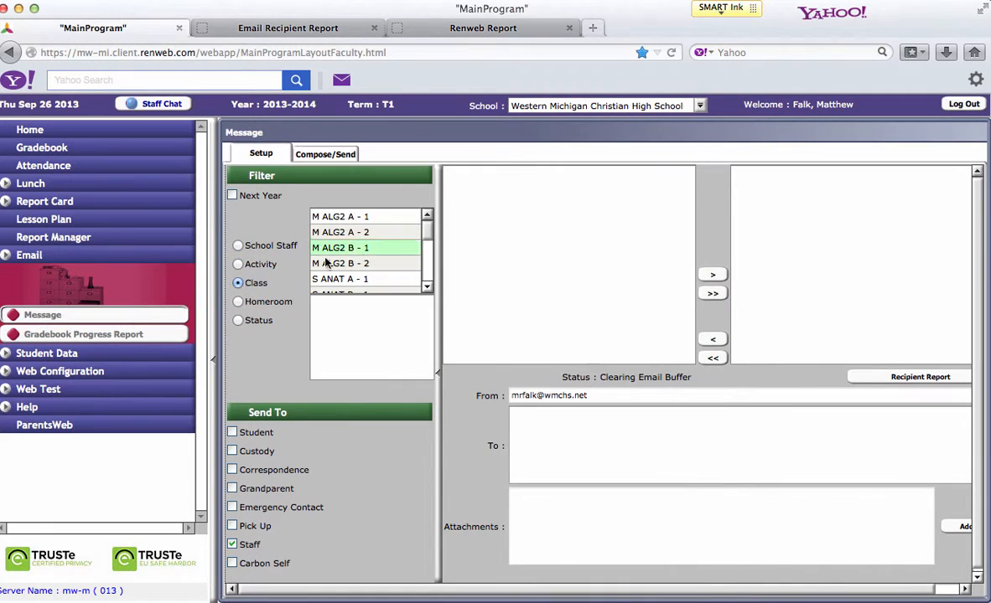
click(340, 217)
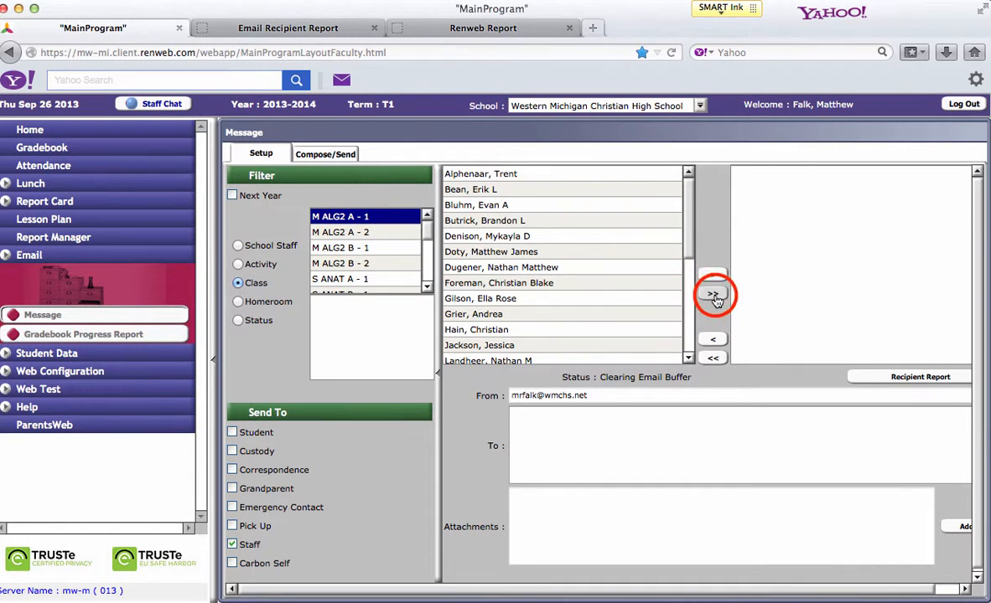
click(713, 293)
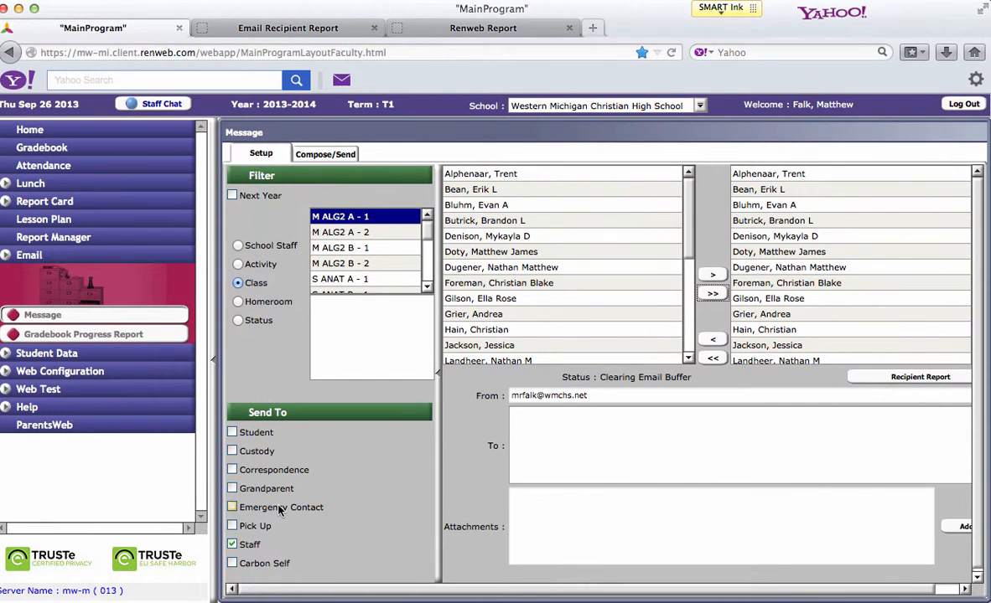
- Switch Send To from Staff to Student, filling To with class emails, and reopen compose
click(232, 507)
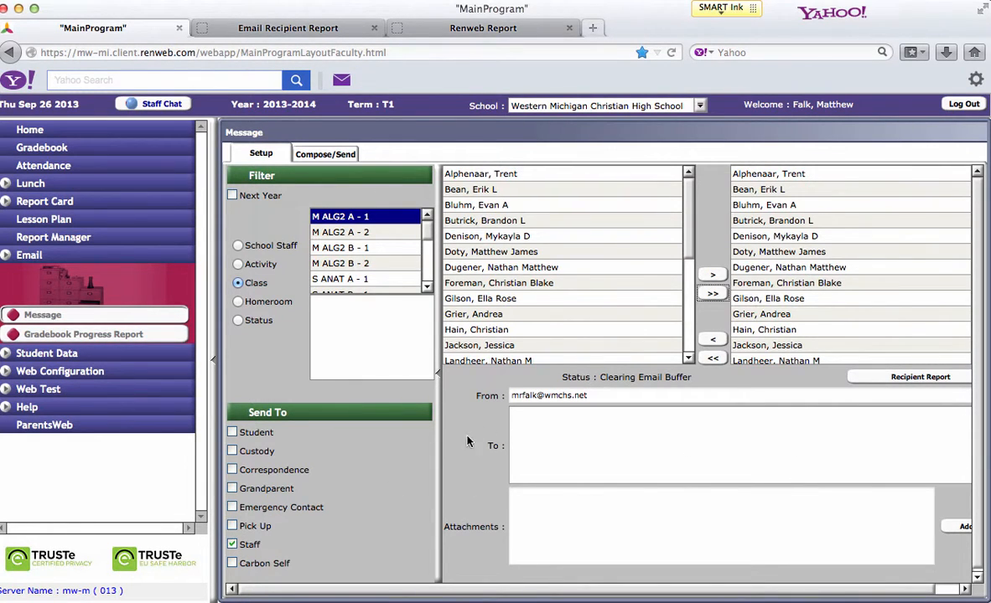
click(232, 545)
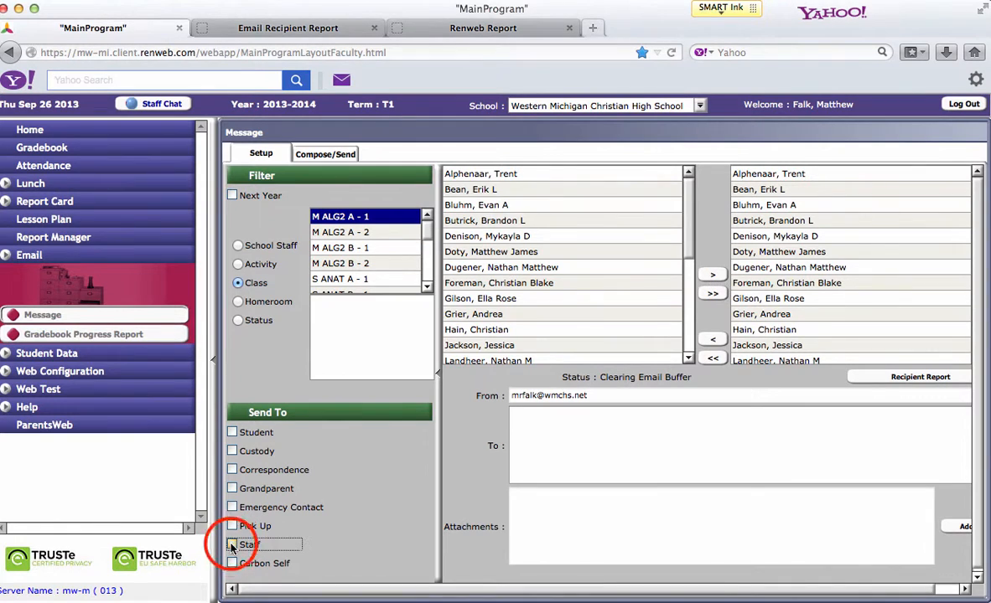
click(232, 432)
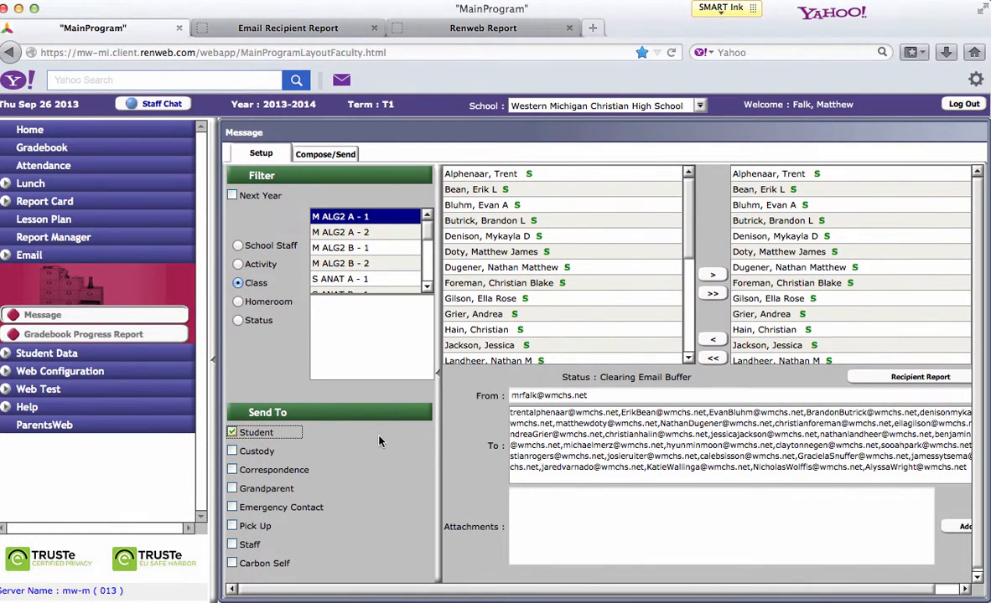
click(850, 298)
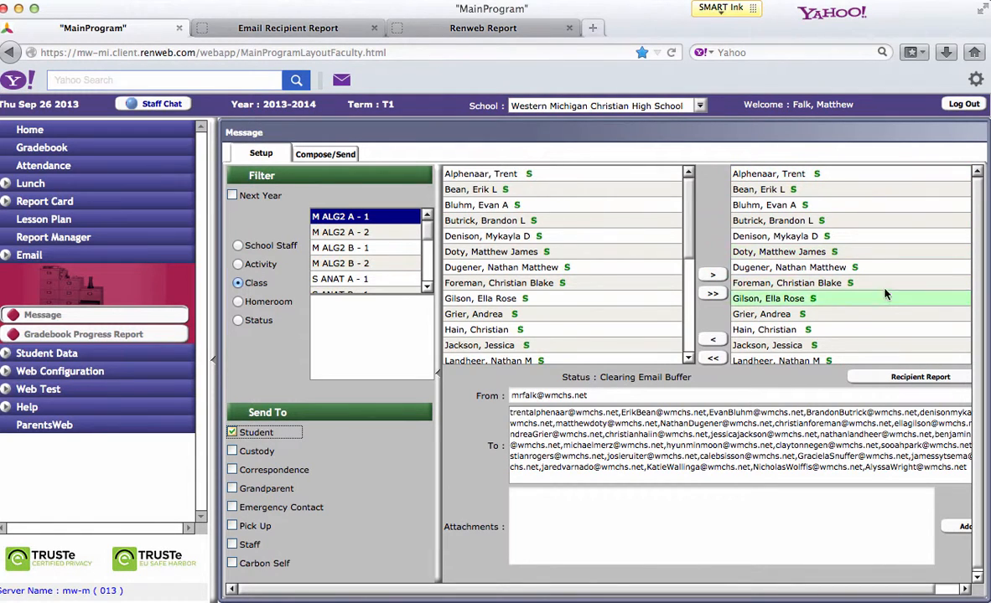
click(325, 154)
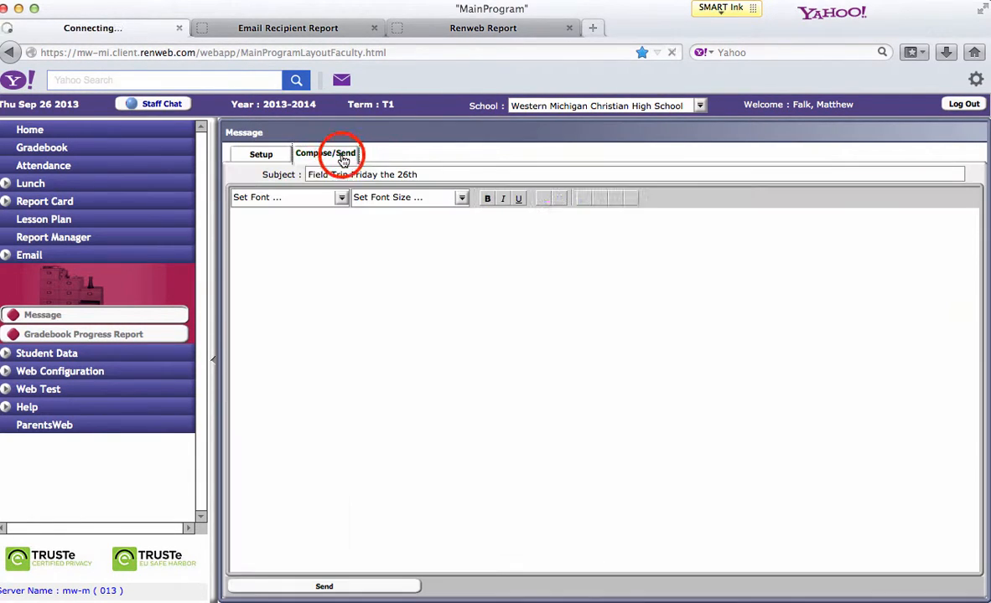
- Leave the blank compose screen and return to the recipient setup
click(325, 152)
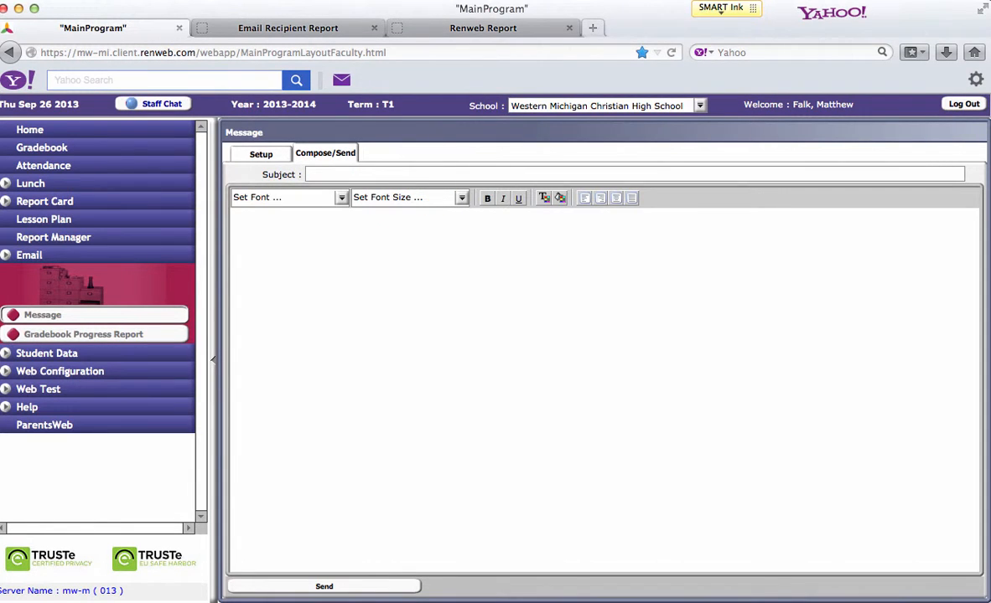
click(261, 153)
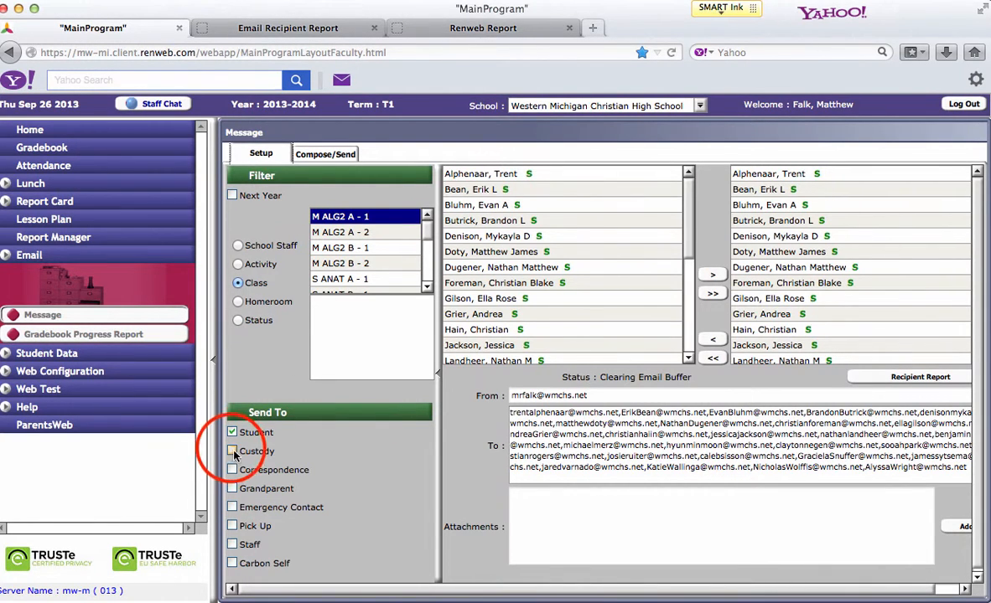
- Check Custody and uncheck Student so the class's custody contact emails fill To
click(232, 451)
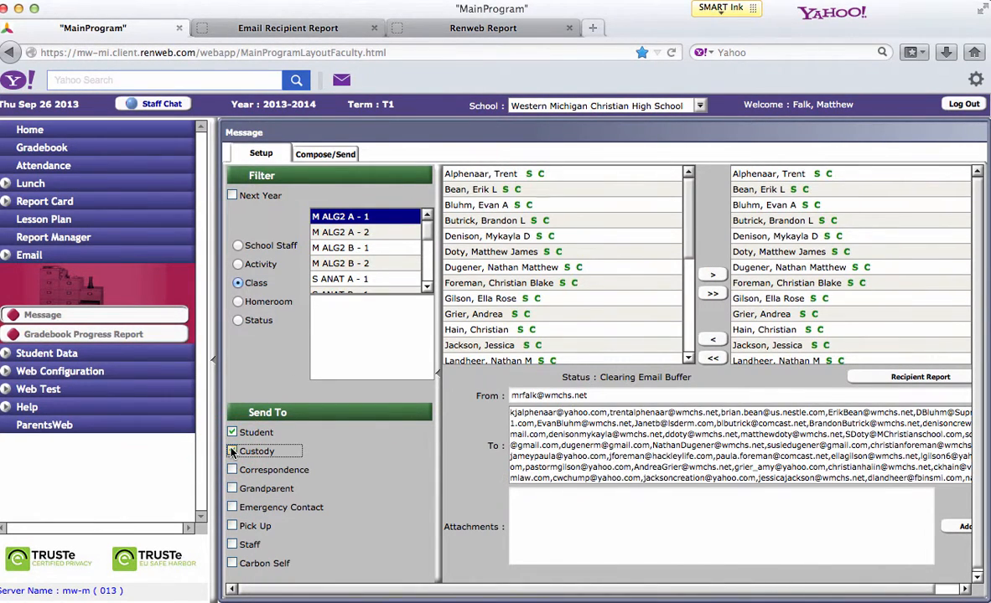
click(233, 451)
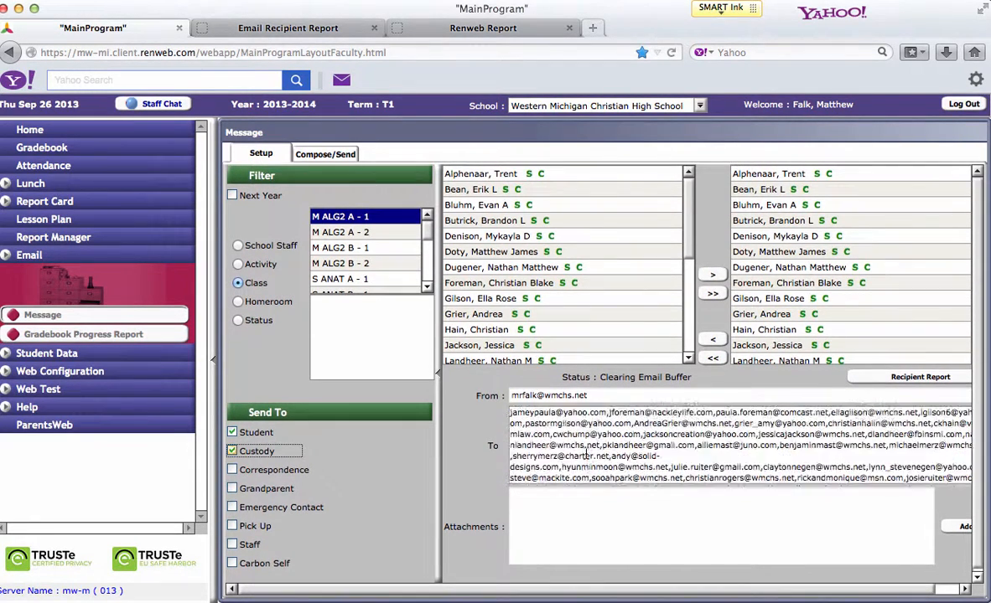
click(232, 433)
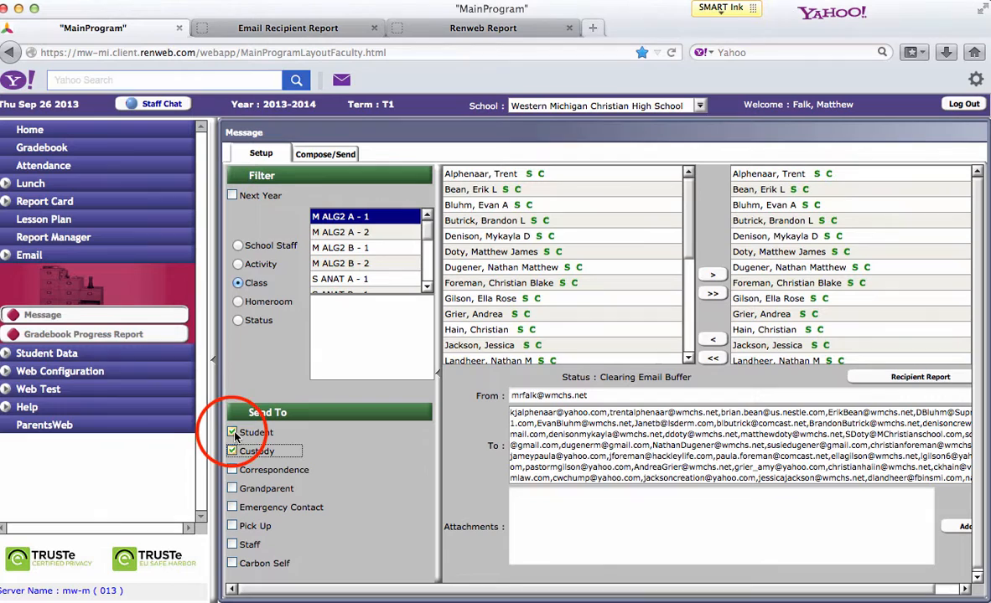
click(232, 432)
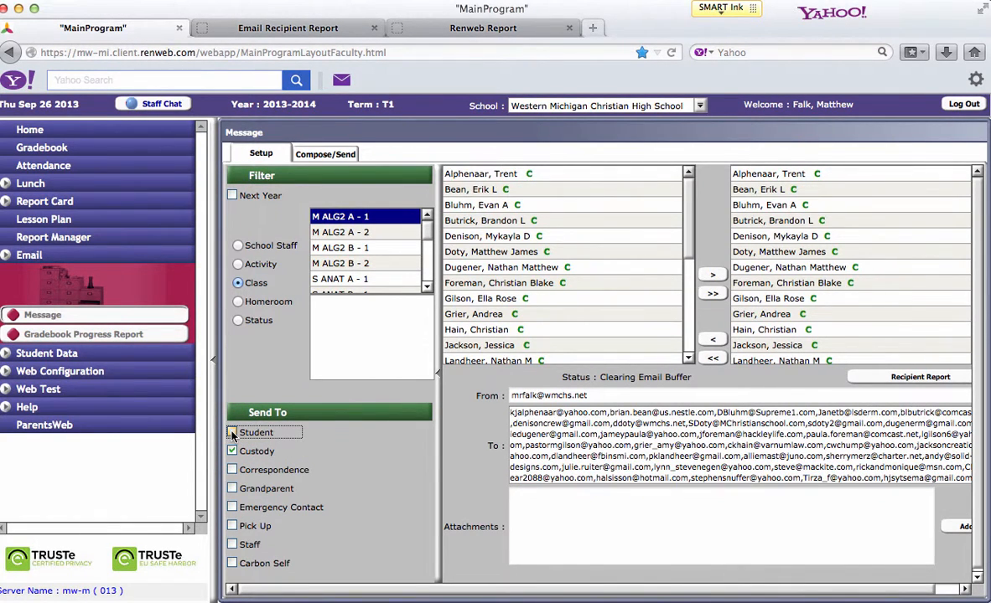
click(232, 433)
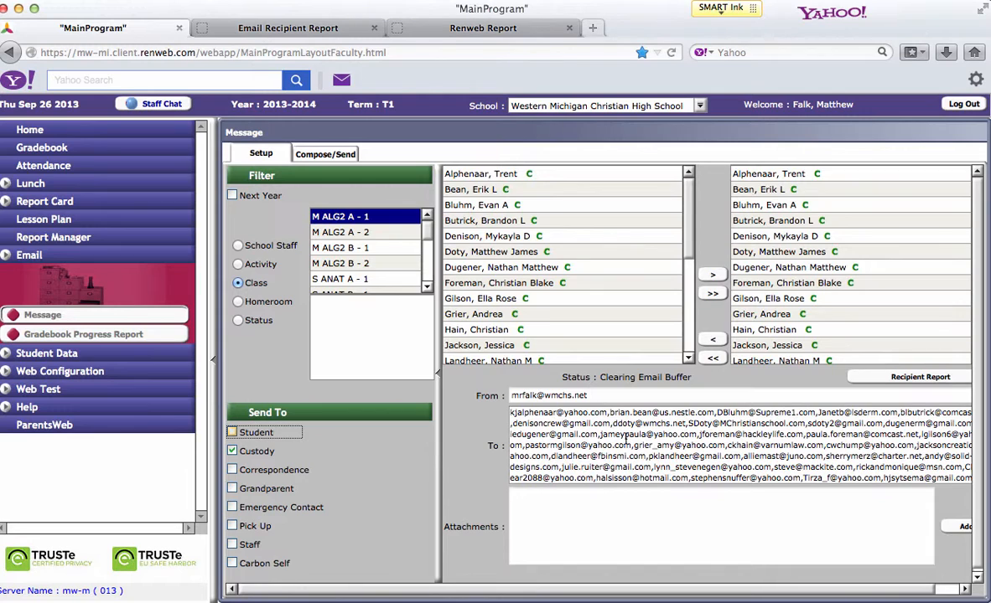
mouse_move(326, 407)
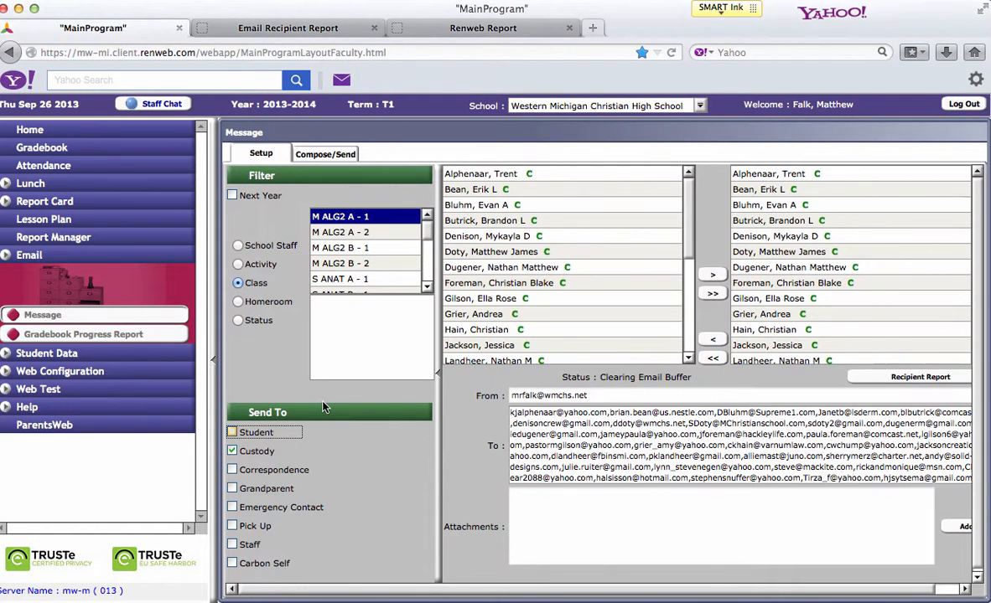
mouse_move(311, 282)
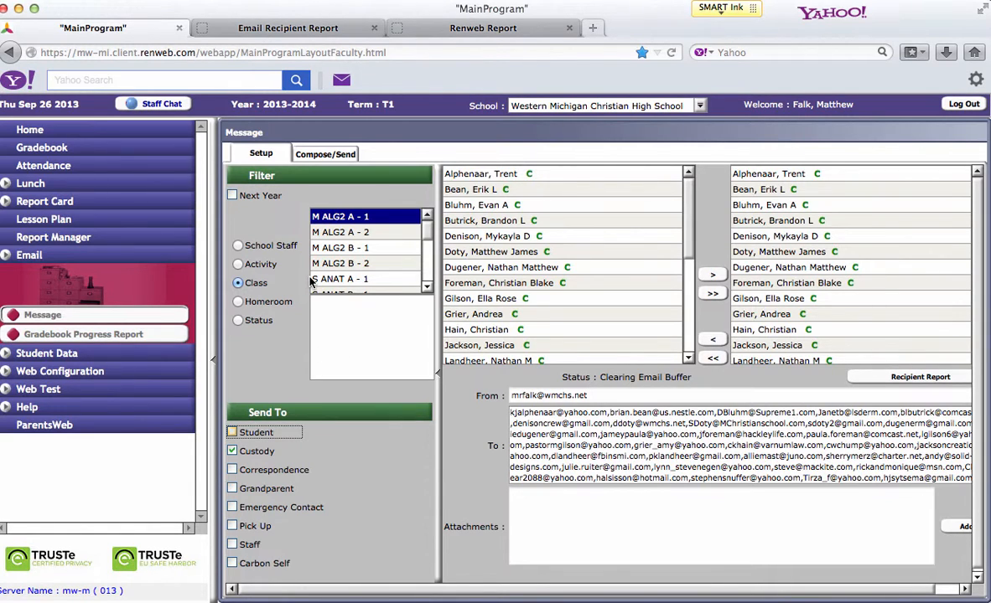